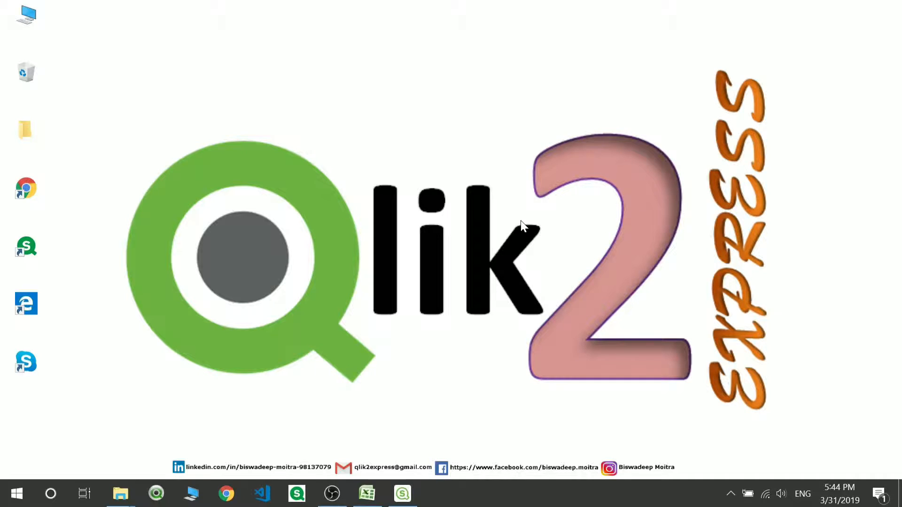
pyautogui.moveTo(520, 258)
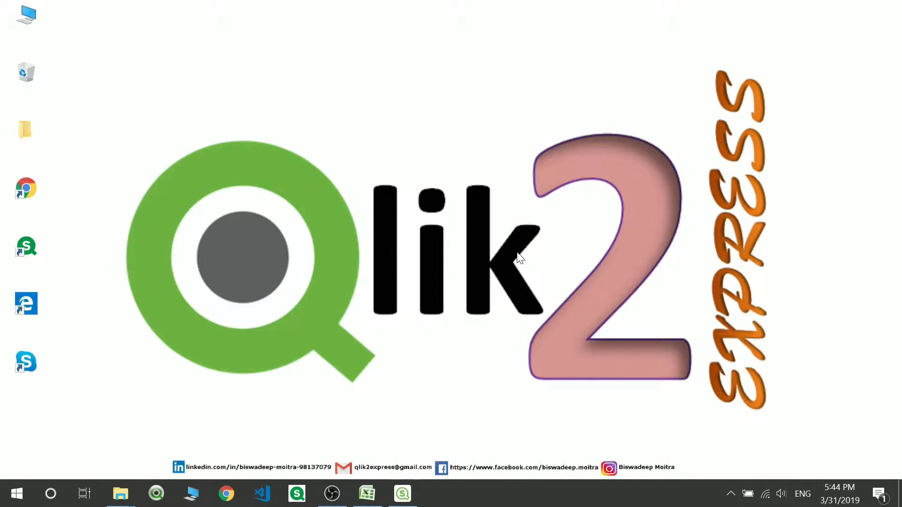
# Open The First App so its empty Sheet 2 is ready for editing
pyautogui.click(403, 493)
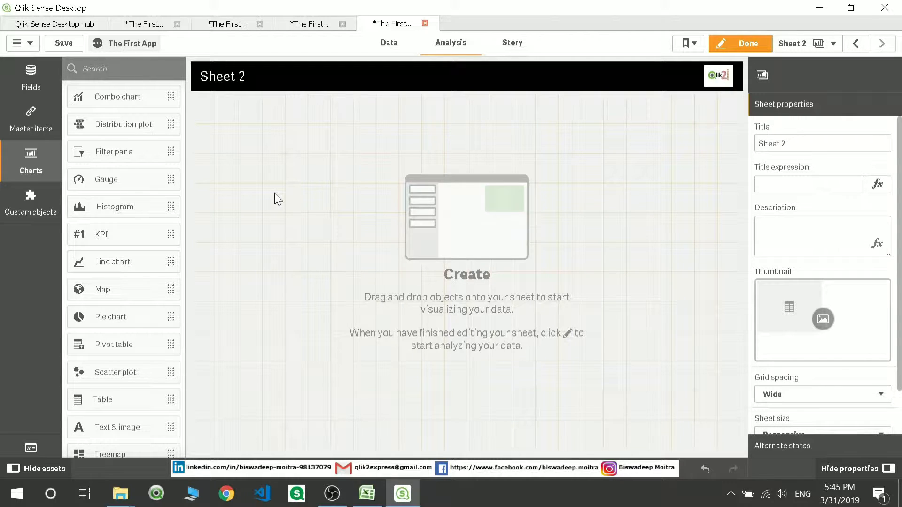
# Reload the Population Table inline script (6 lines fetched) and dismiss the load progress dialog
pyautogui.click(224, 23)
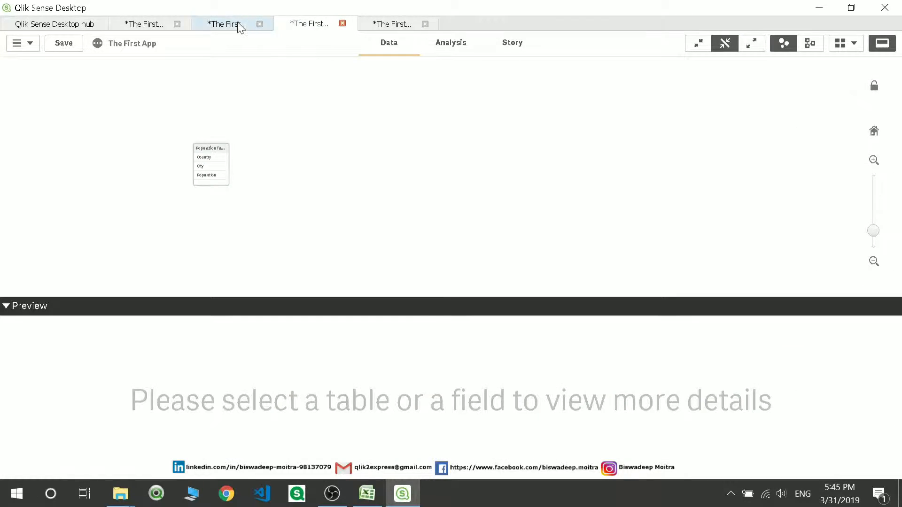
pyautogui.click(144, 23)
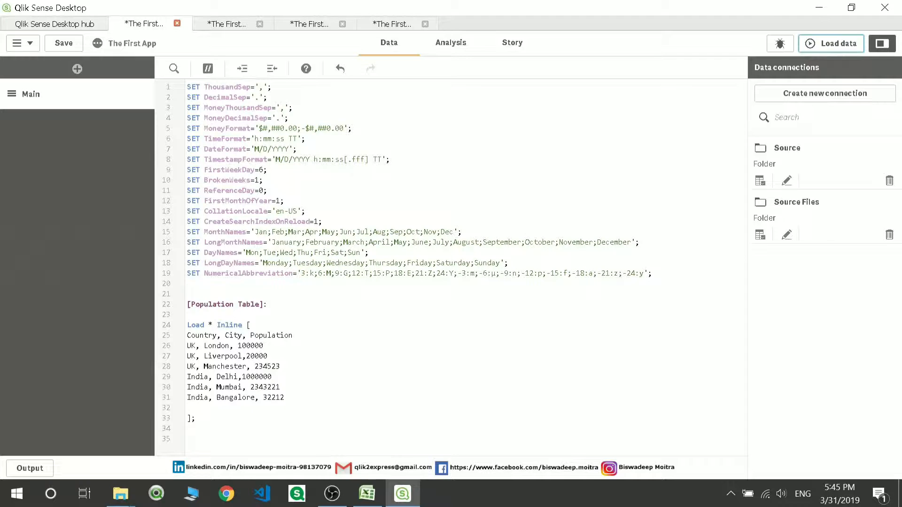
pyautogui.doubleClick(201, 335)
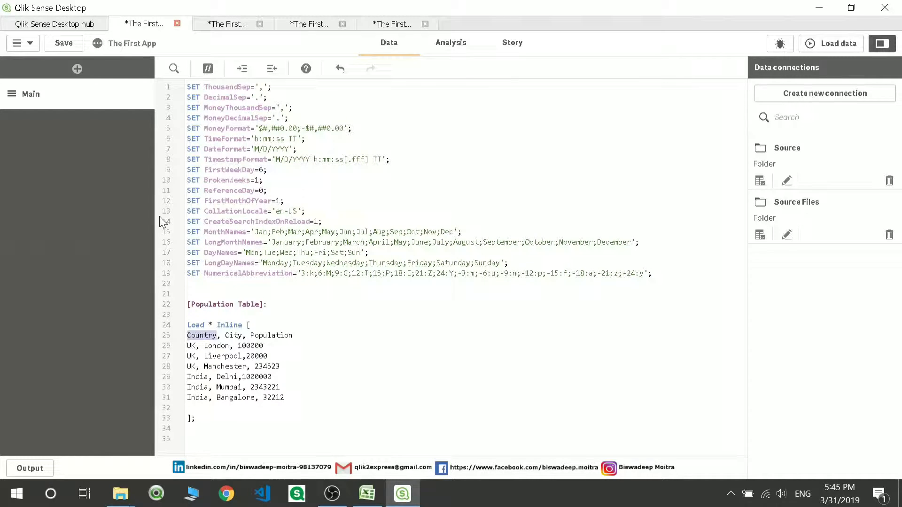
pyautogui.moveTo(830, 43)
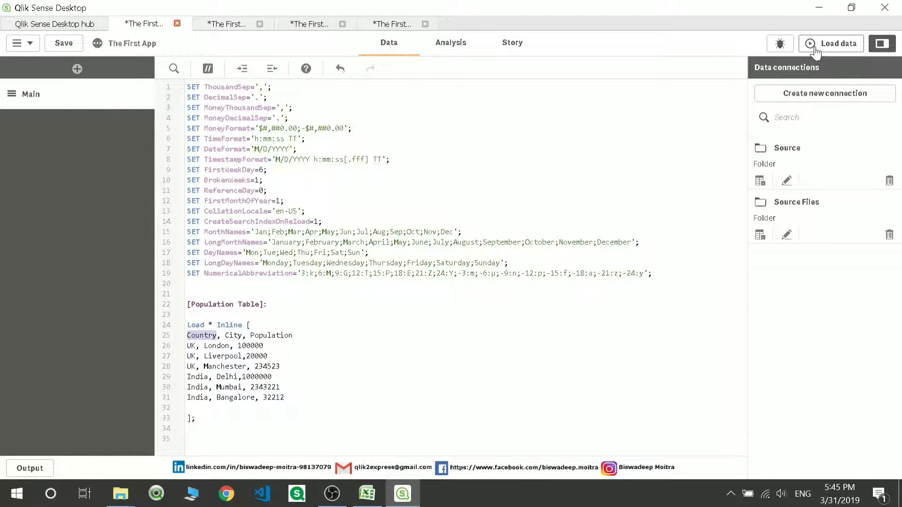
pyautogui.click(836, 44)
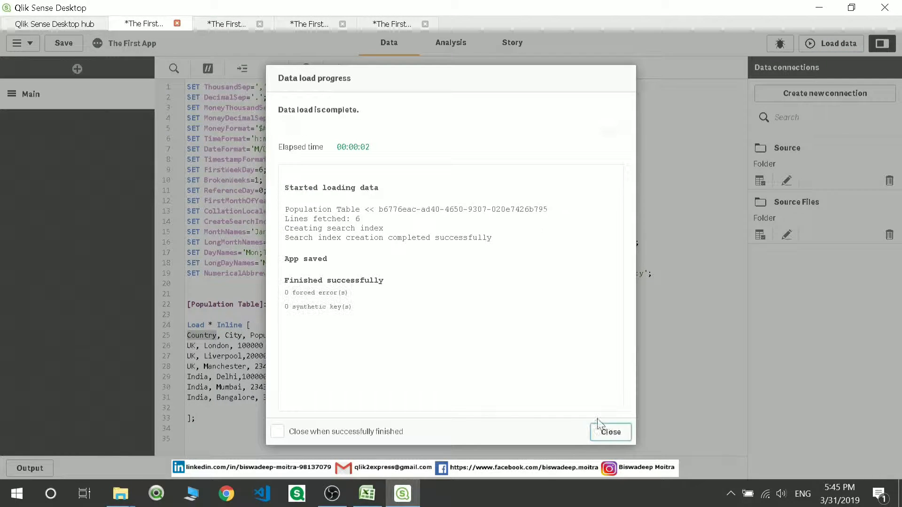
pyautogui.click(611, 432)
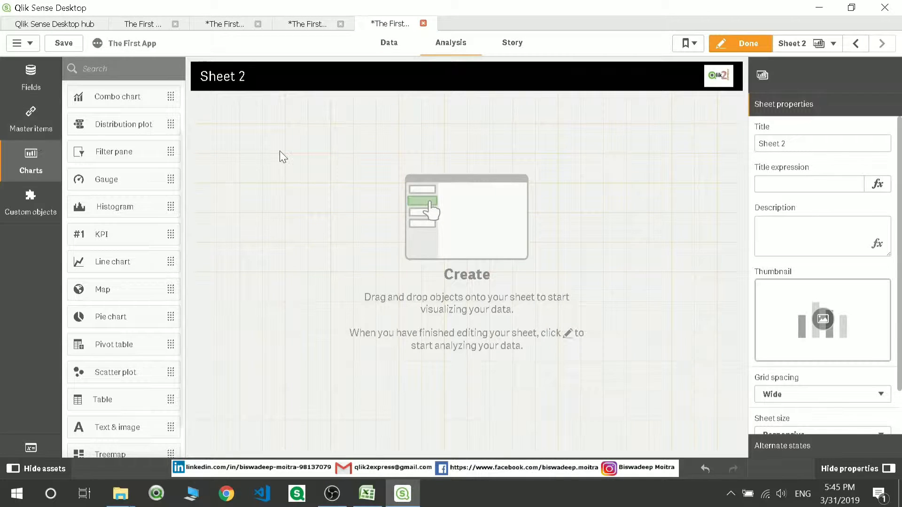
# Create a City master dimension from the City field with City as label, description and tag
pyautogui.click(30, 119)
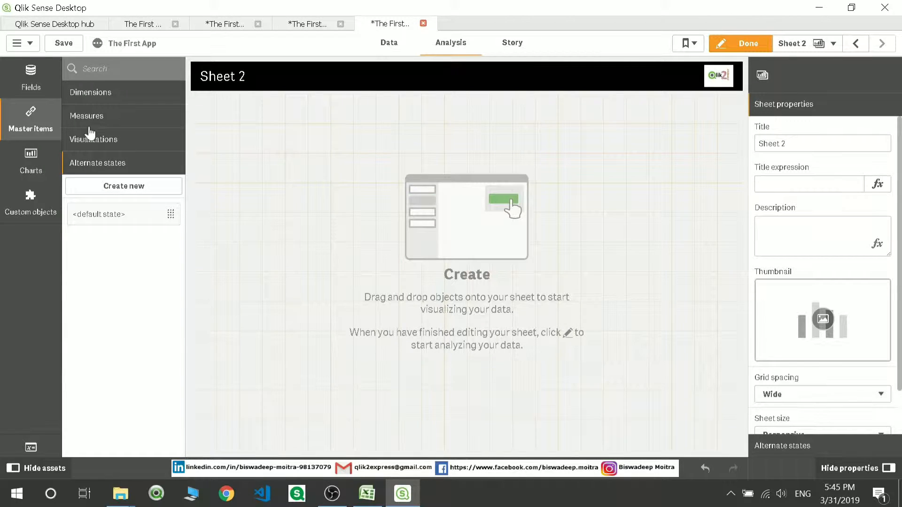
pyautogui.click(90, 92)
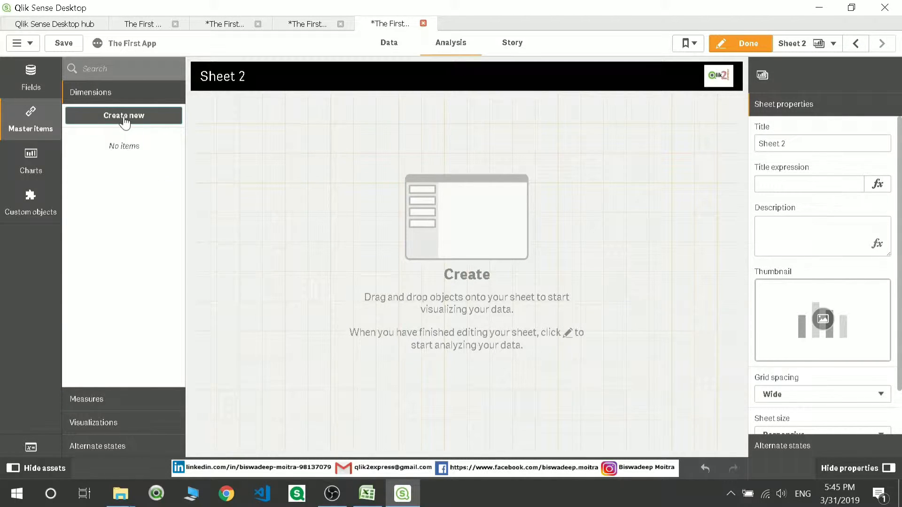
pyautogui.click(123, 115)
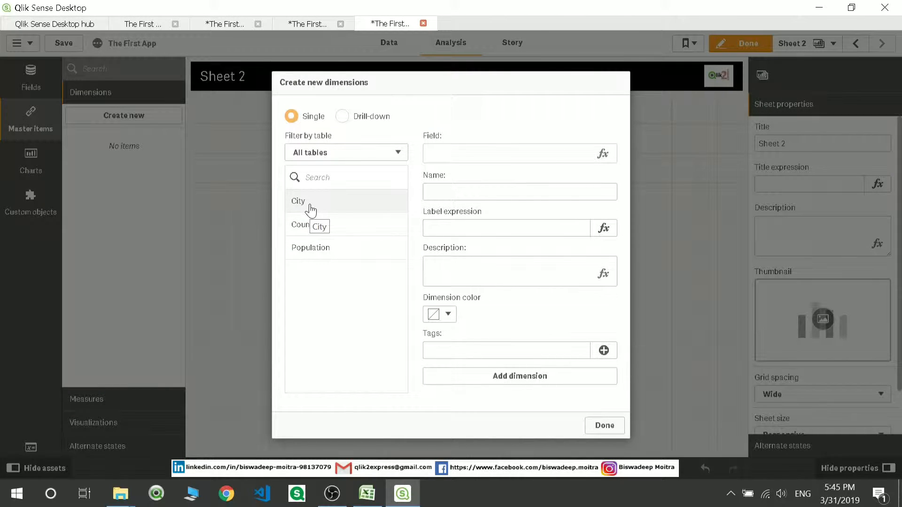
pyautogui.click(298, 201)
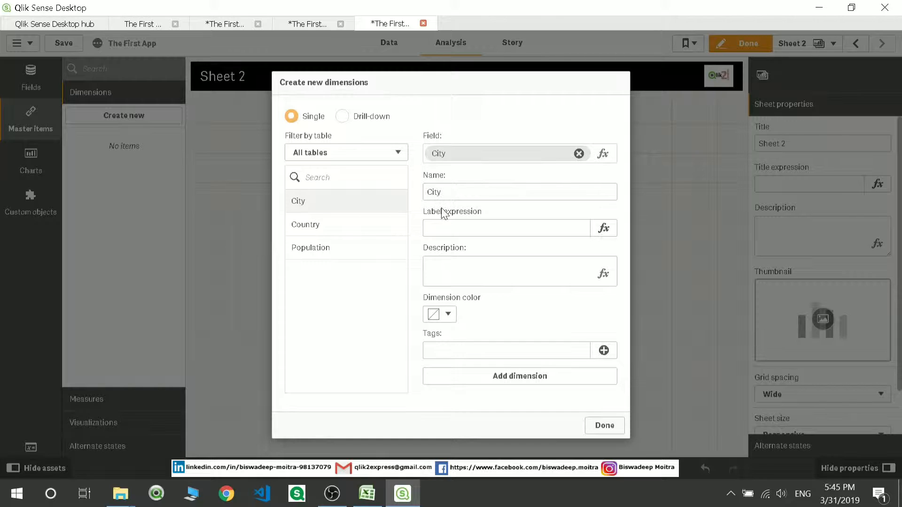
pyautogui.click(507, 271)
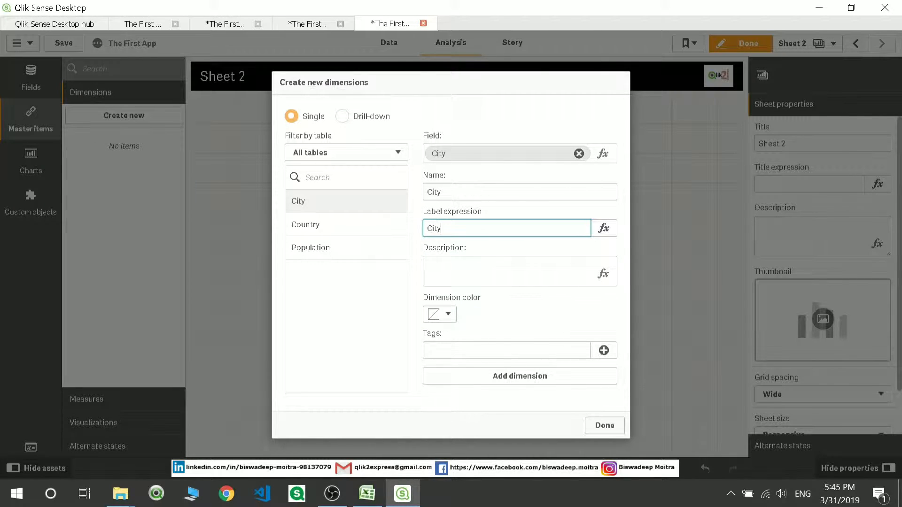
pyautogui.click(519, 271)
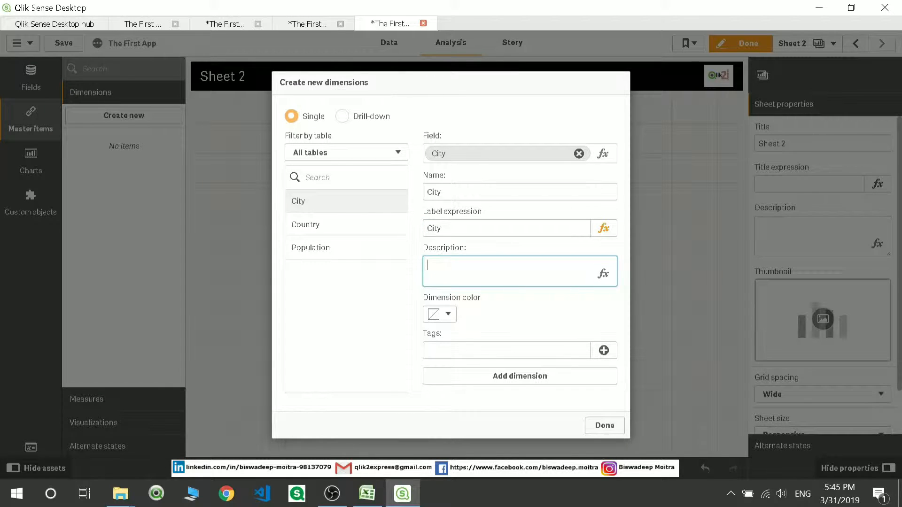
pyautogui.write('City')
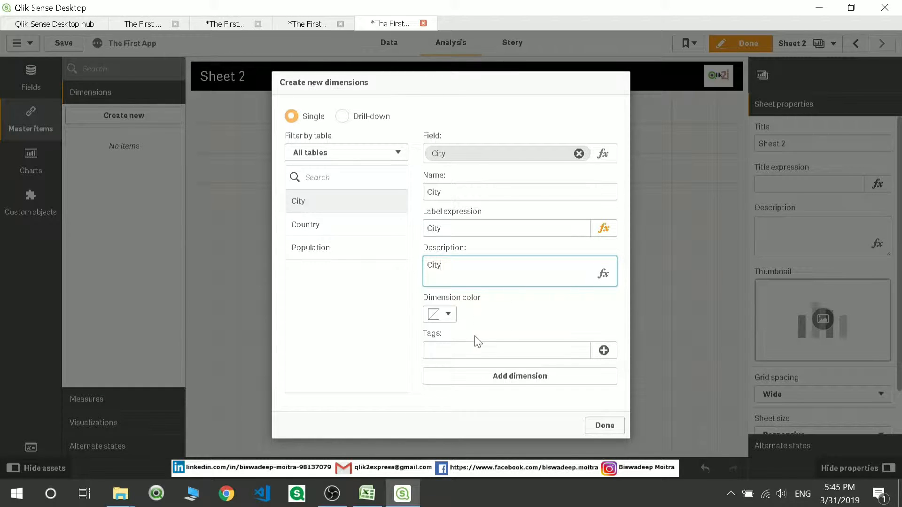
pyautogui.write('City')
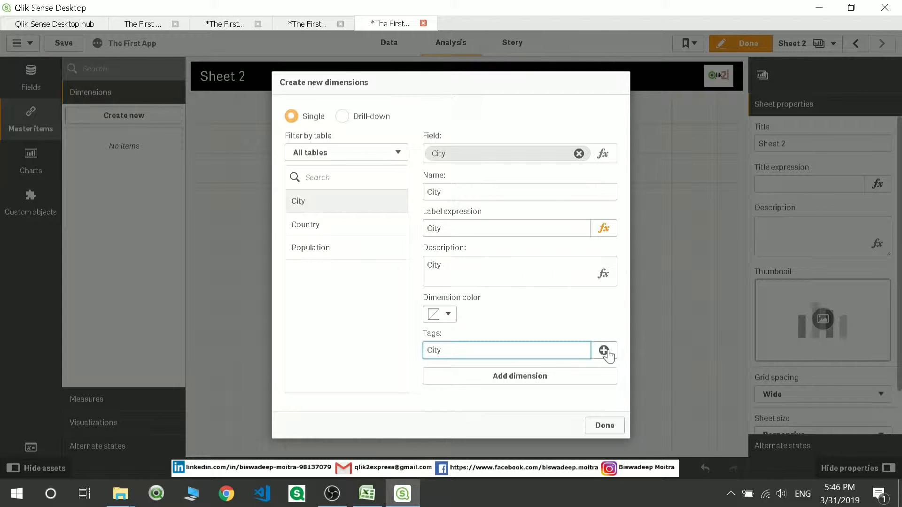
pyautogui.click(604, 351)
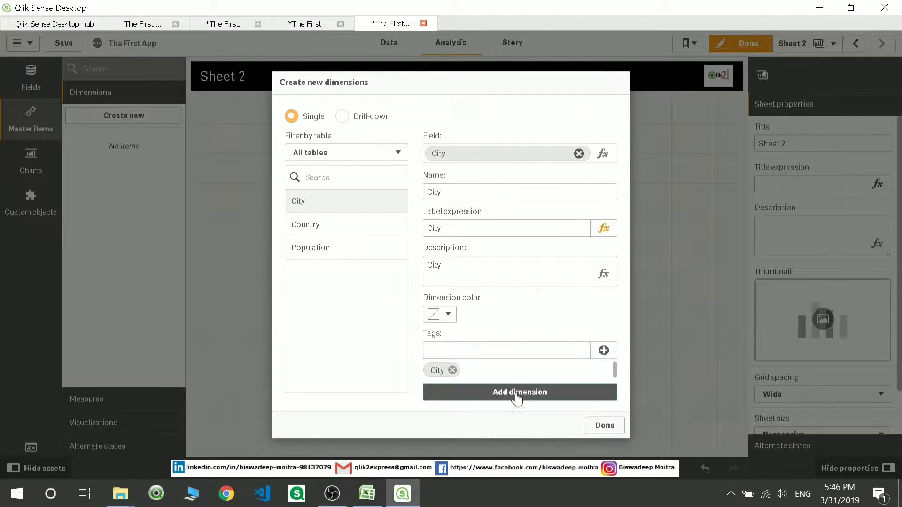
pyautogui.click(519, 392)
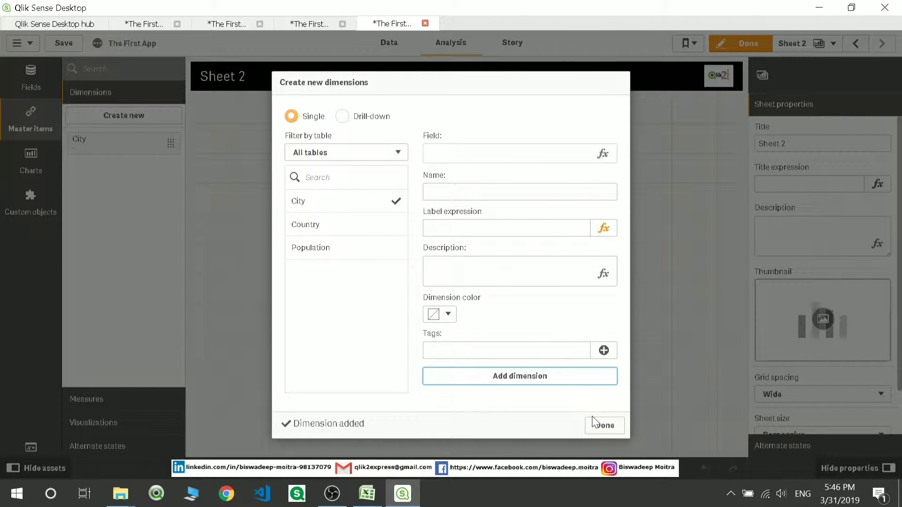
pyautogui.click(604, 425)
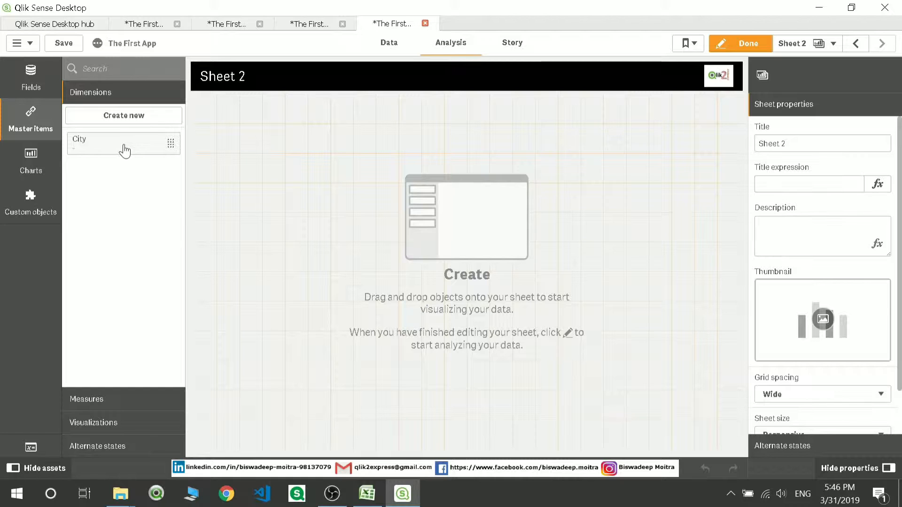
# Drop the City dimension onto Sheet 2, then start a new drill-down master dimension
pyautogui.moveTo(124, 143); pyautogui.dragTo(267, 158)
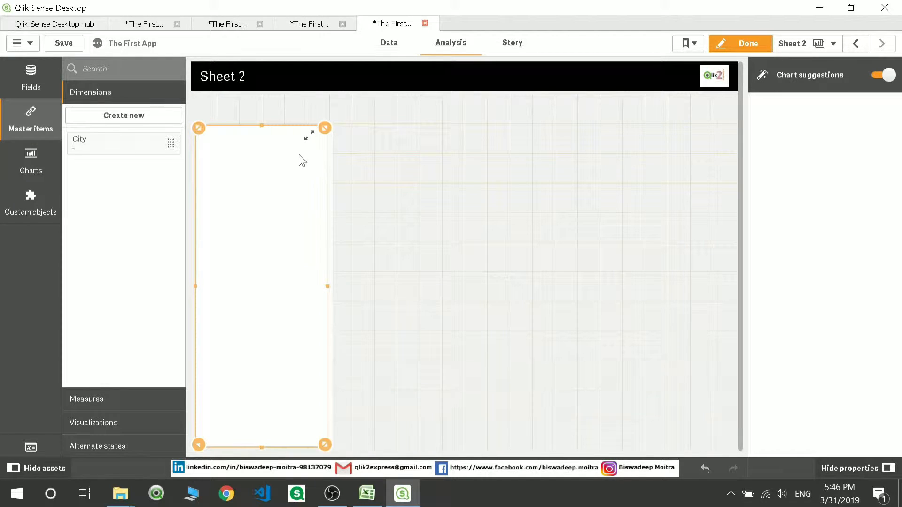
pyautogui.moveTo(271, 206)
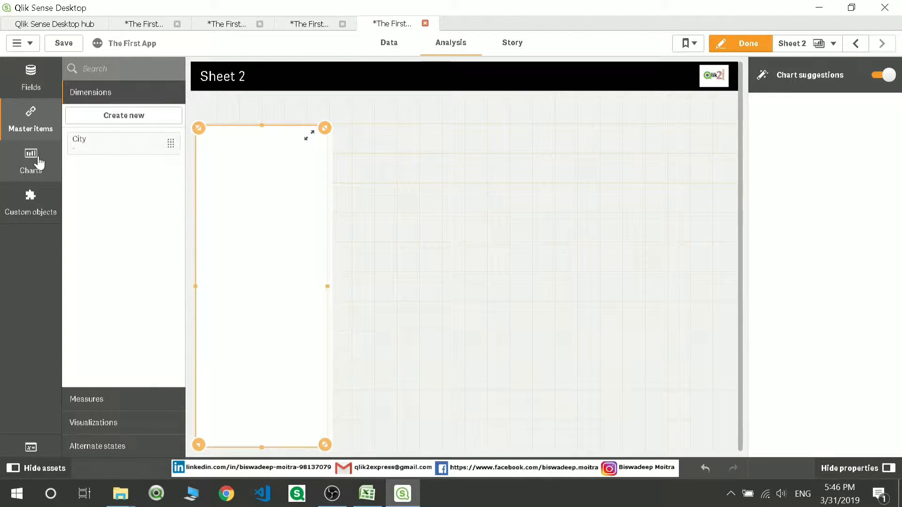
pyautogui.click(31, 161)
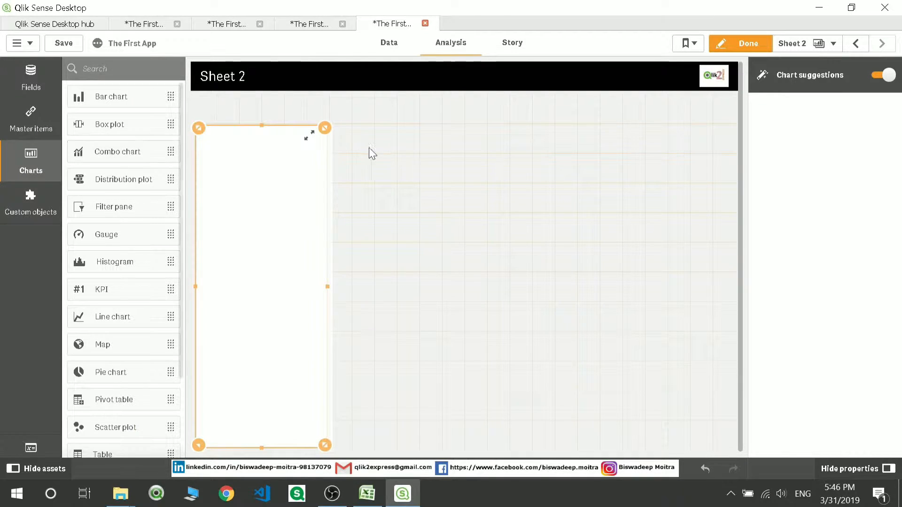
pyautogui.moveTo(278, 138)
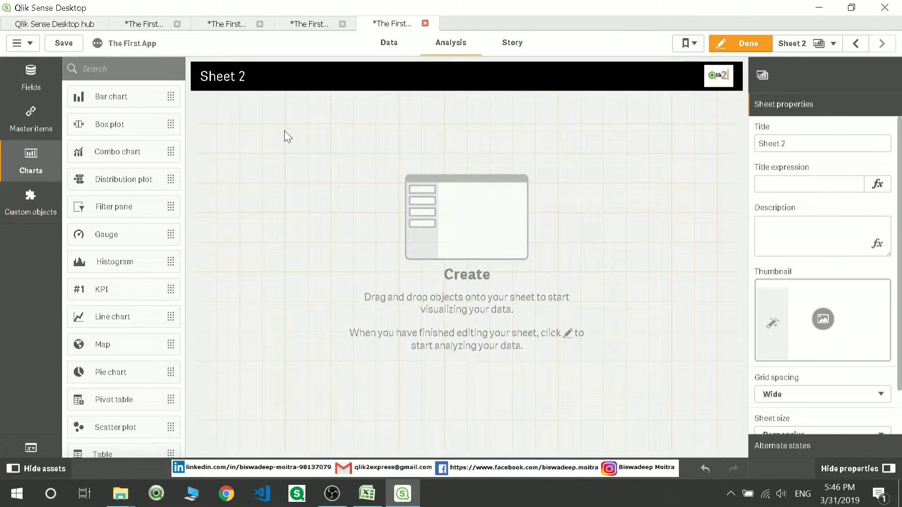
pyautogui.click(30, 120)
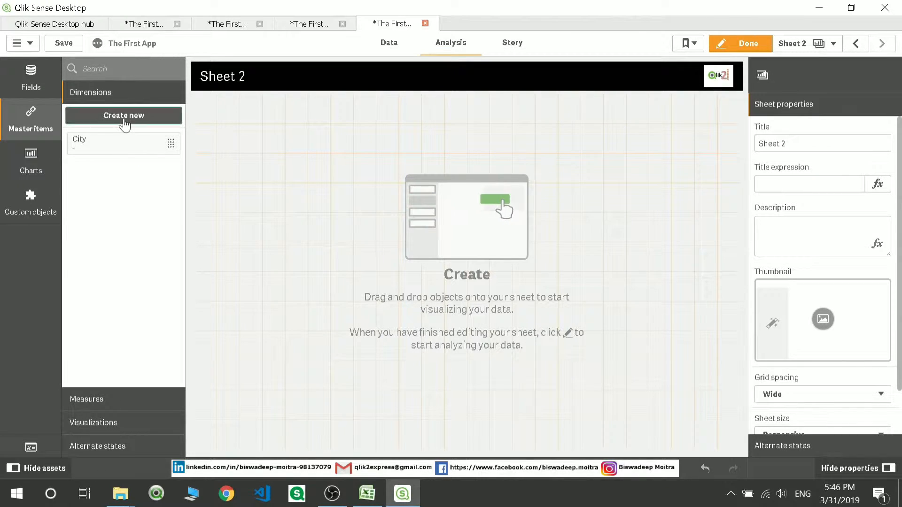
pyautogui.click(123, 115)
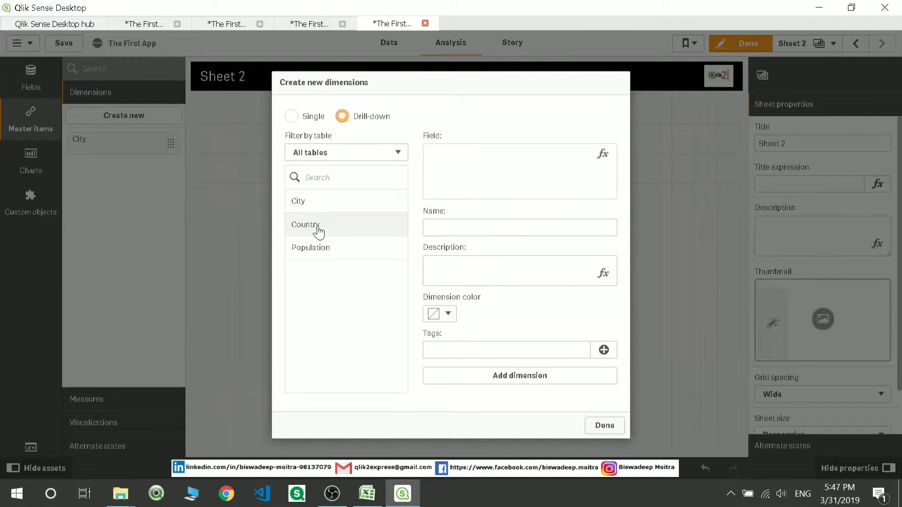
# Save a drill-down dimension named Country to City Drill going from Country to City
pyautogui.click(305, 224)
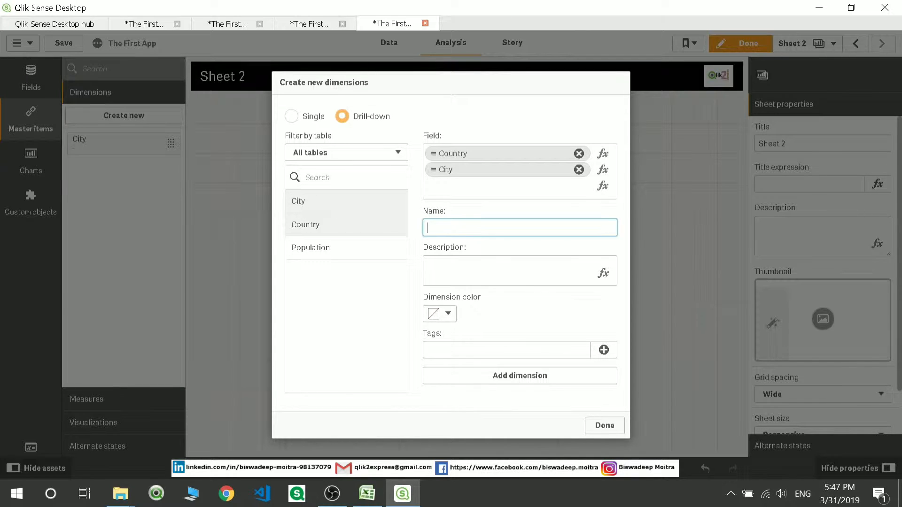
pyautogui.write('C')
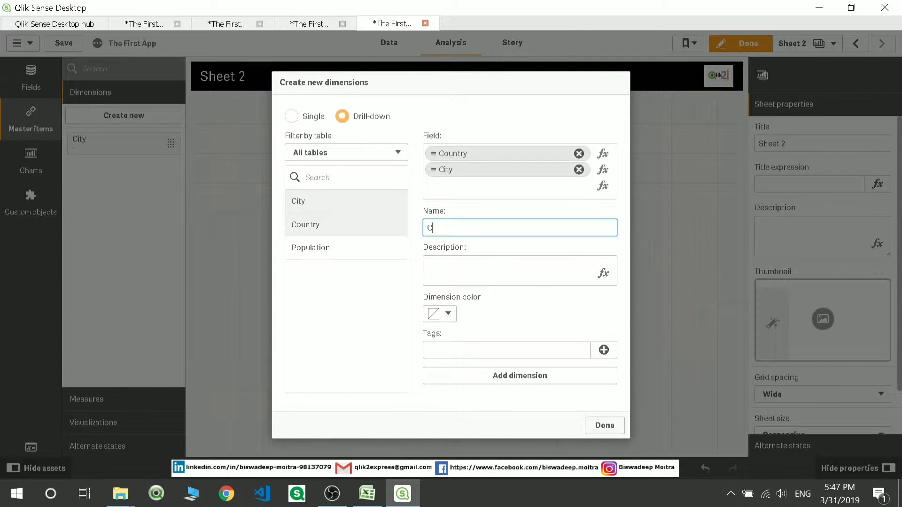
pyautogui.write('ount')
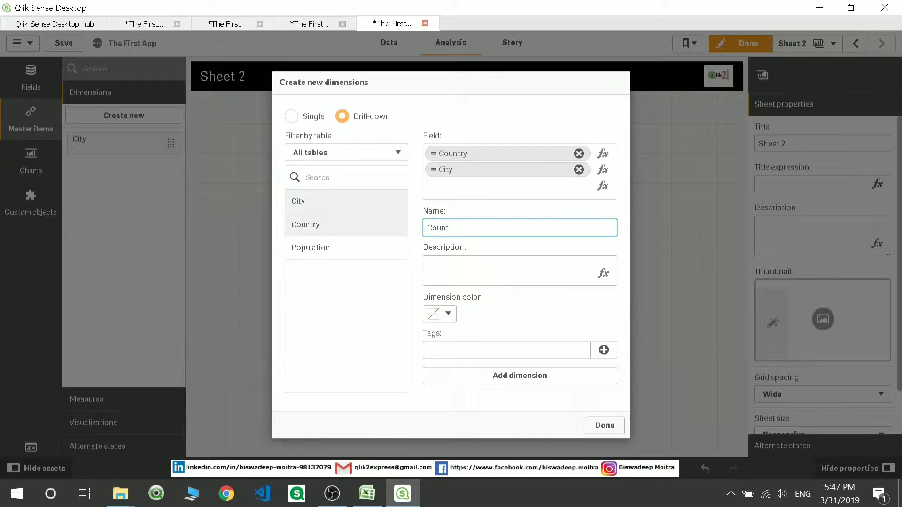
pyautogui.write('Country to City')
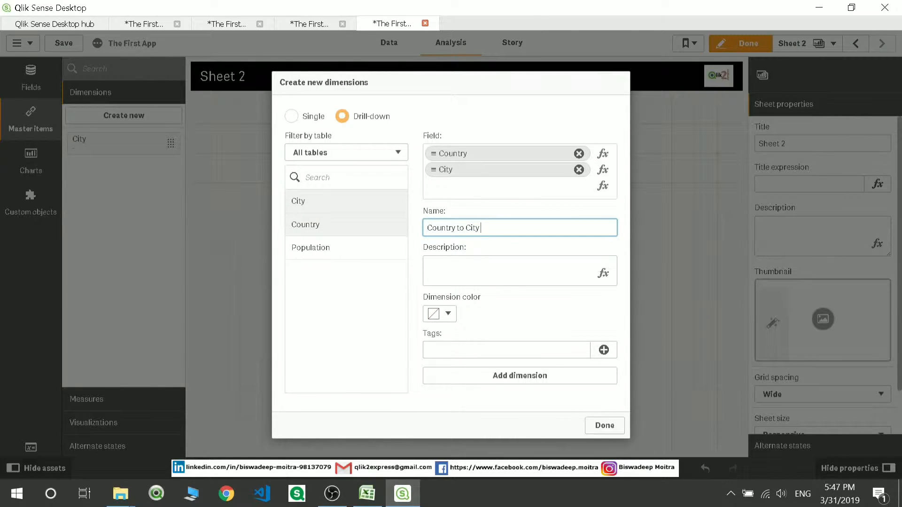
pyautogui.write('Drill')
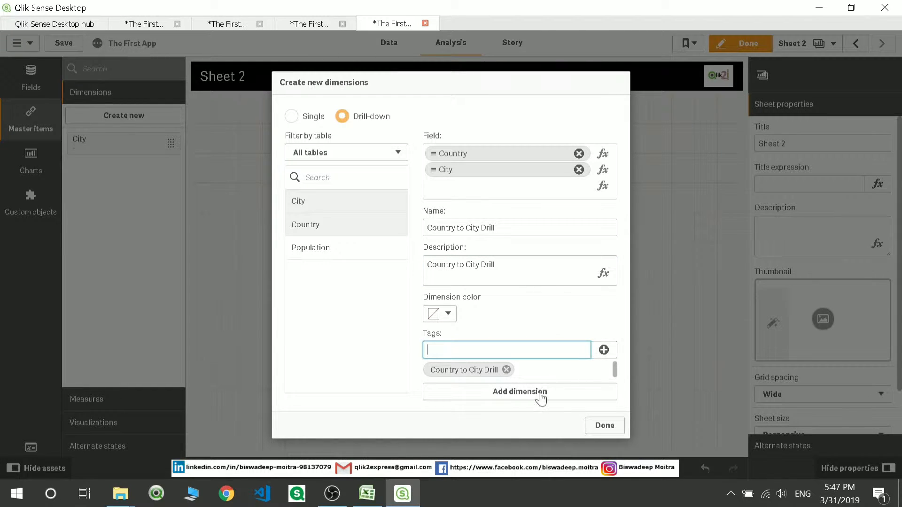
pyautogui.click(519, 391)
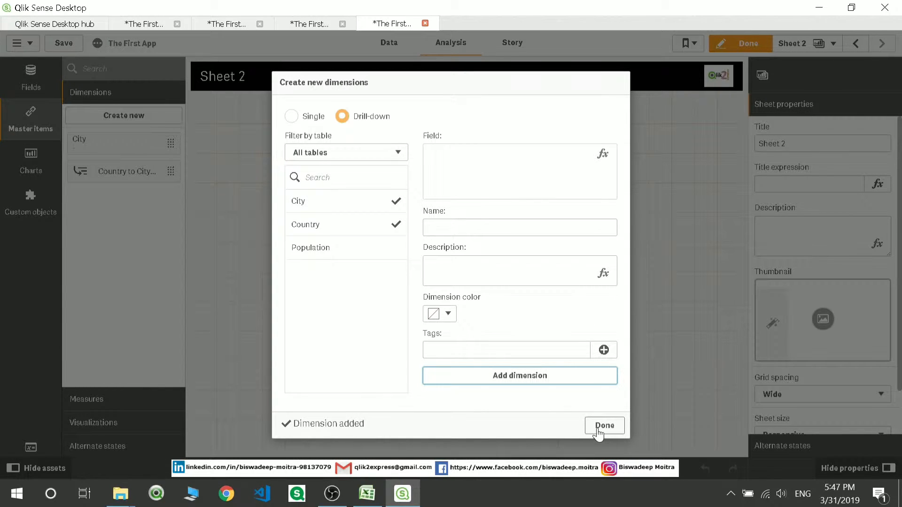
pyautogui.click(603, 425)
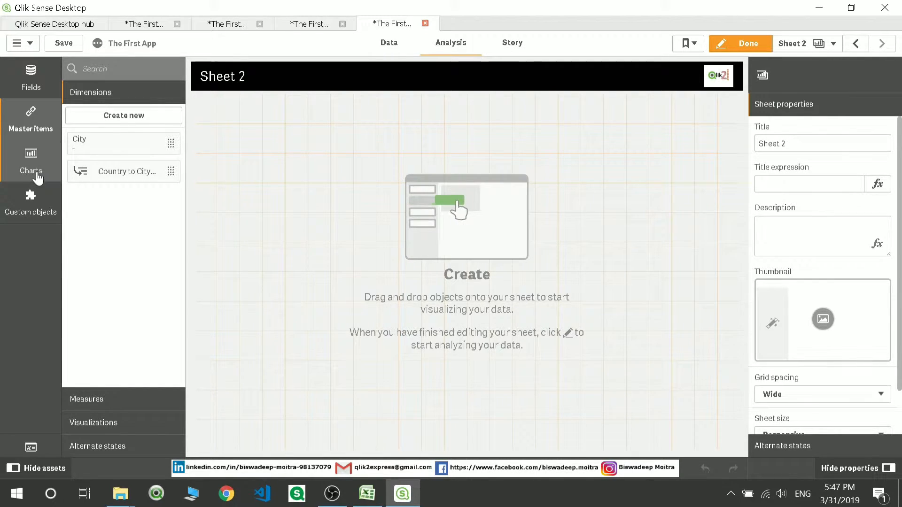
# Add a bar chart with City as dimension and Sum(Population) as measure
pyautogui.click(30, 160)
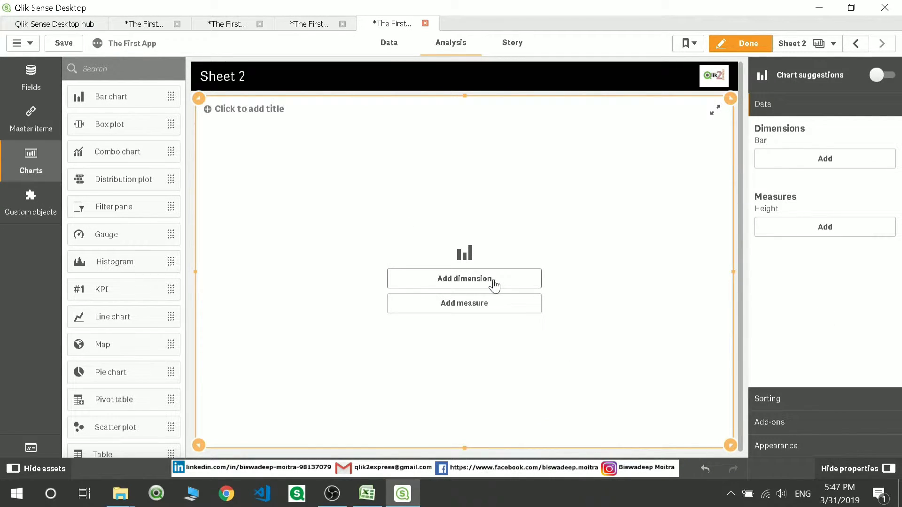
pyautogui.click(463, 278)
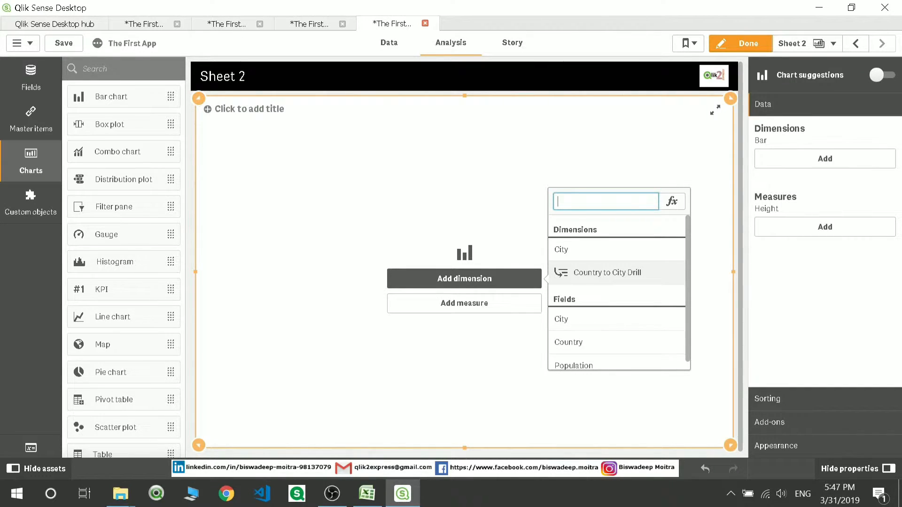
pyautogui.moveTo(573, 257)
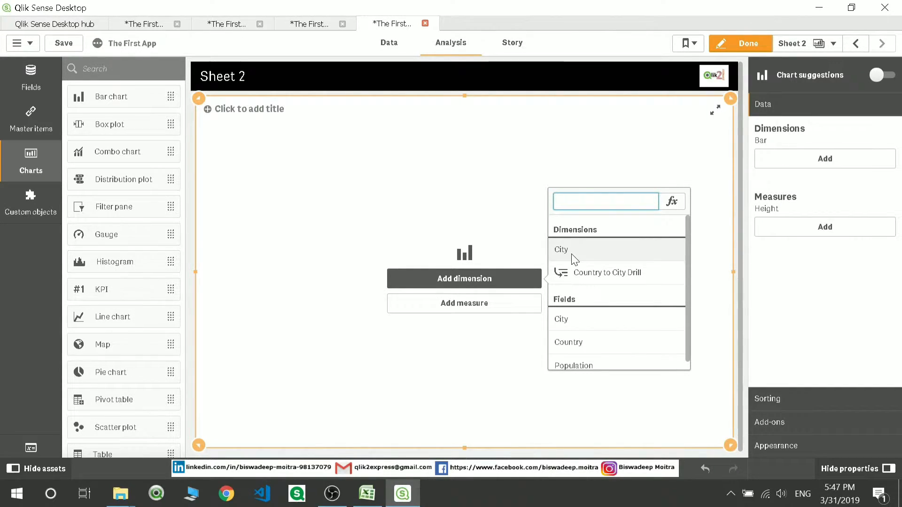
pyautogui.click(561, 249)
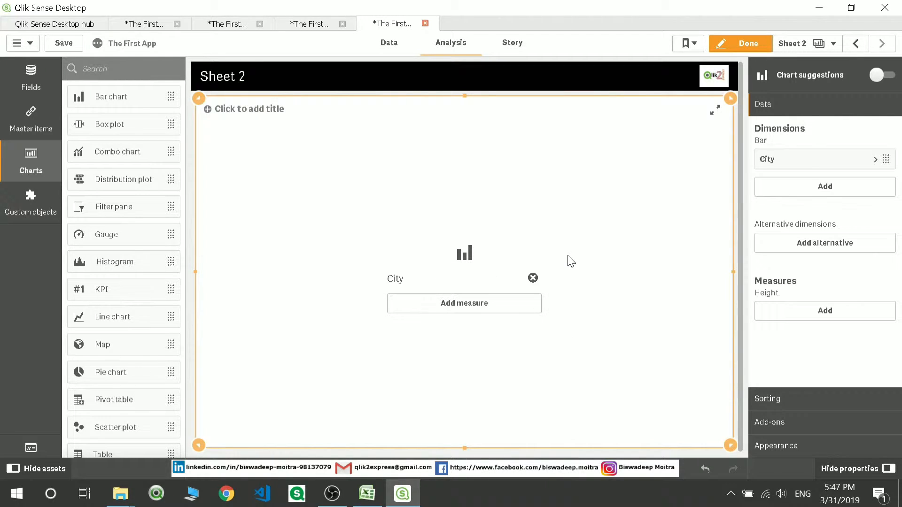
pyautogui.click(463, 304)
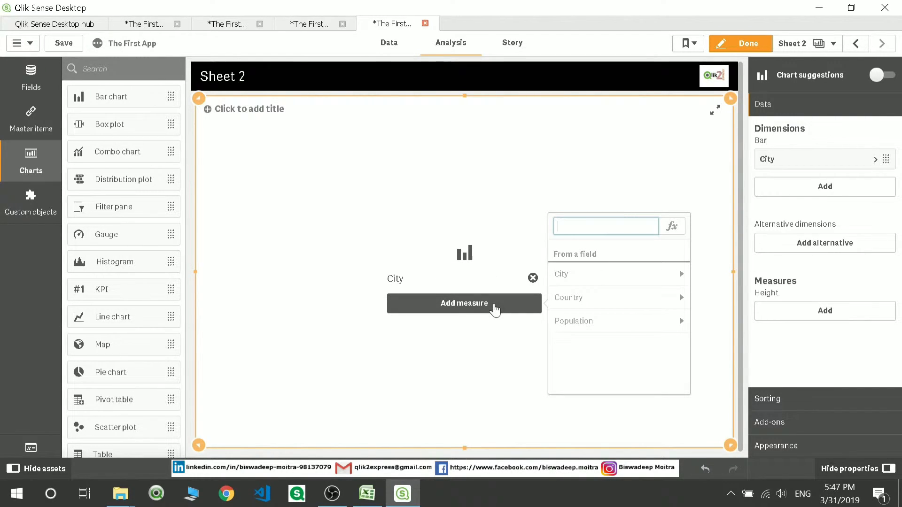
pyautogui.click(574, 321)
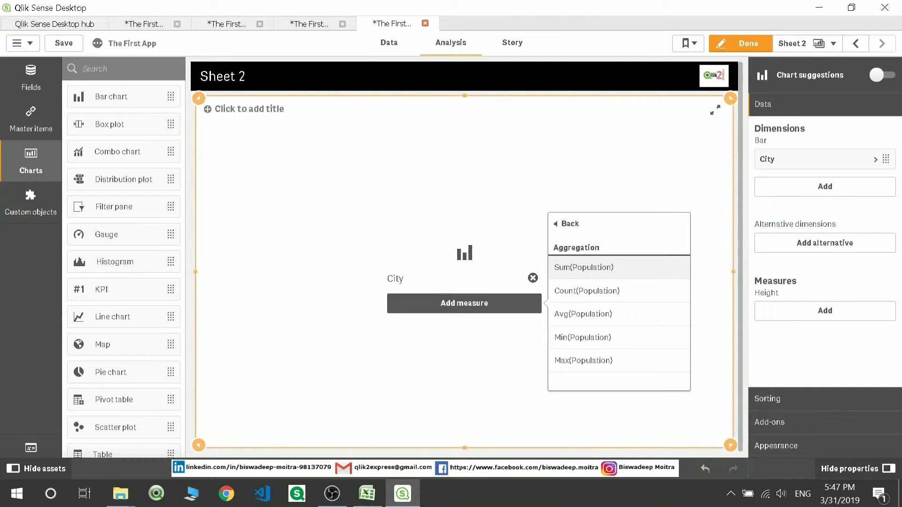
pyautogui.click(583, 268)
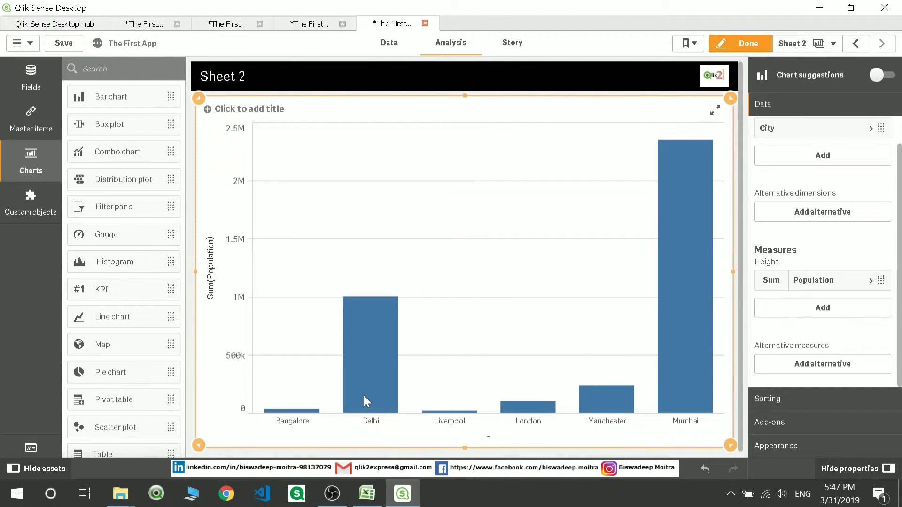
pyautogui.moveTo(692, 316)
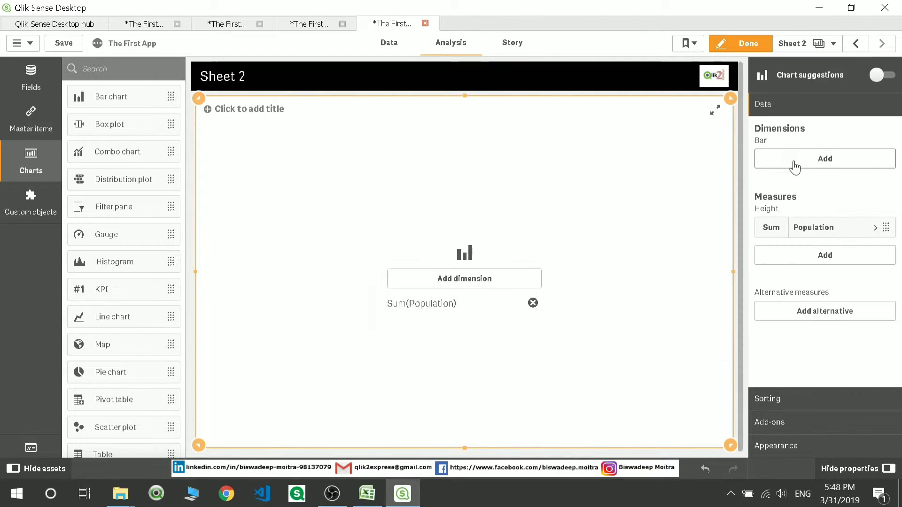
# Swap the chart's dimension to Country to City Drill, showing India and UK bars
pyautogui.click(824, 159)
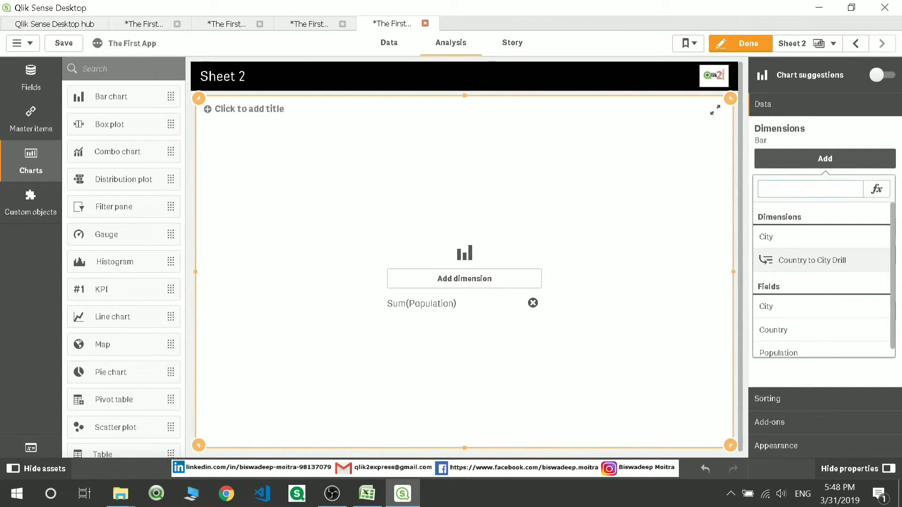
pyautogui.click(809, 260)
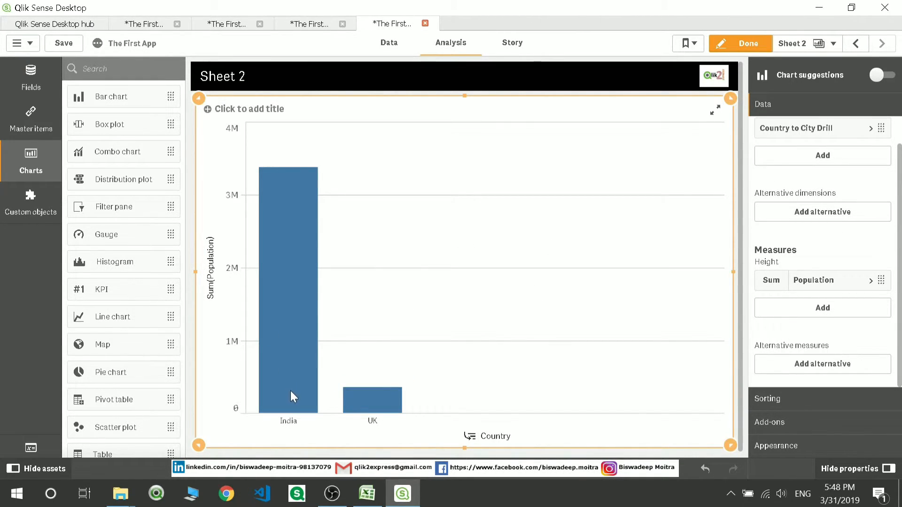
pyautogui.moveTo(340, 416)
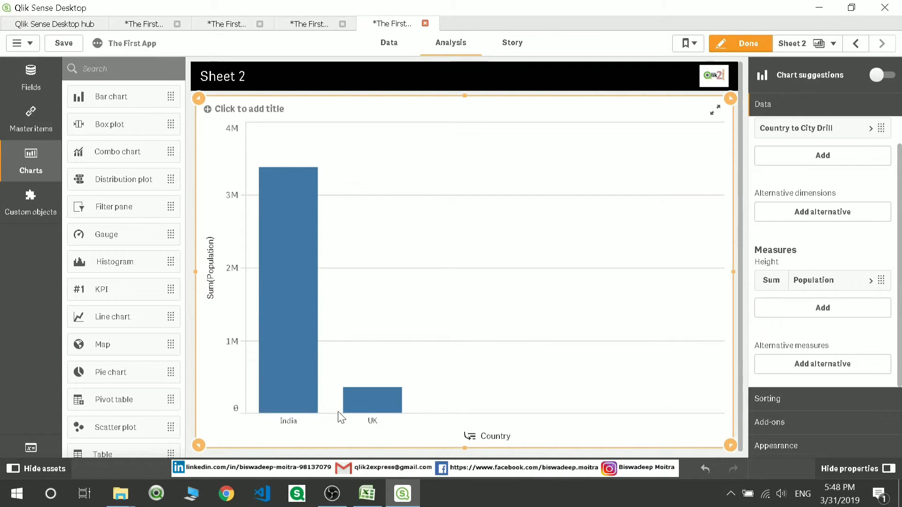
pyautogui.moveTo(564, 418)
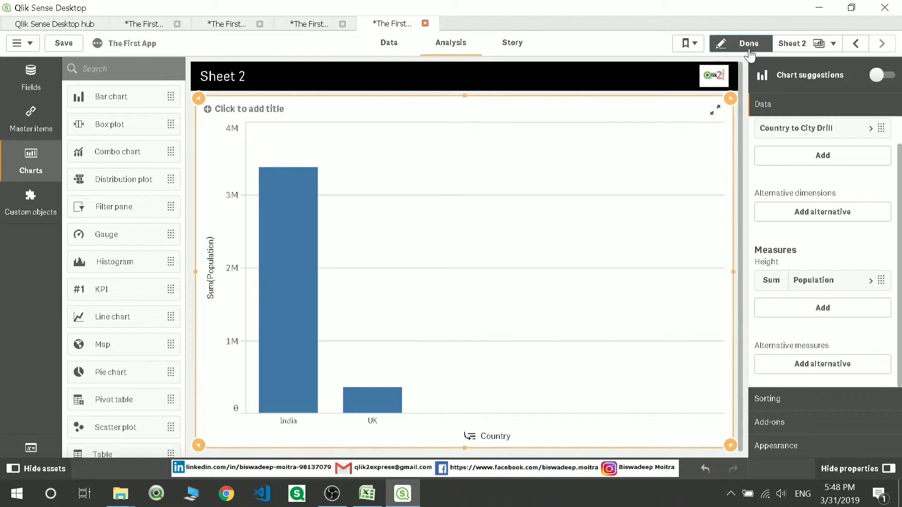
# Leave edit mode and select India to drill down to Bangalore, Delhi and Mumbai
pyautogui.click(749, 43)
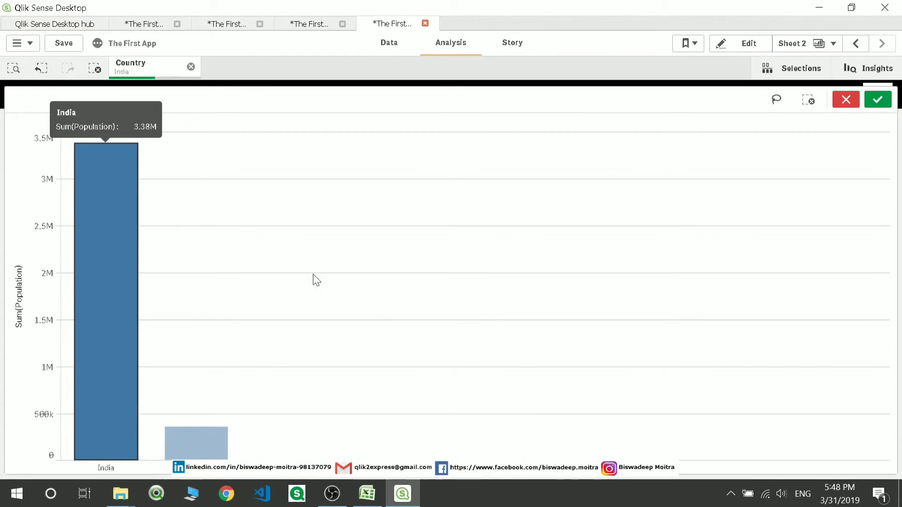
pyautogui.click(877, 100)
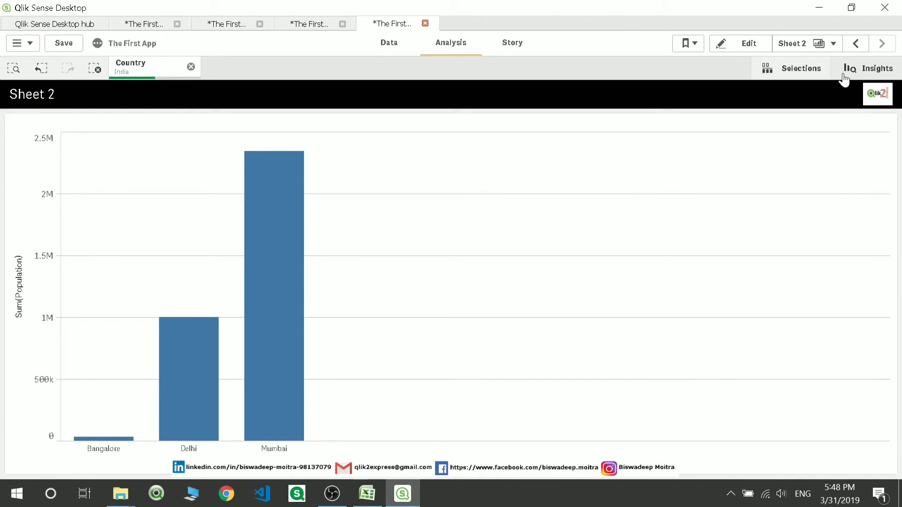
pyautogui.moveTo(783, 68)
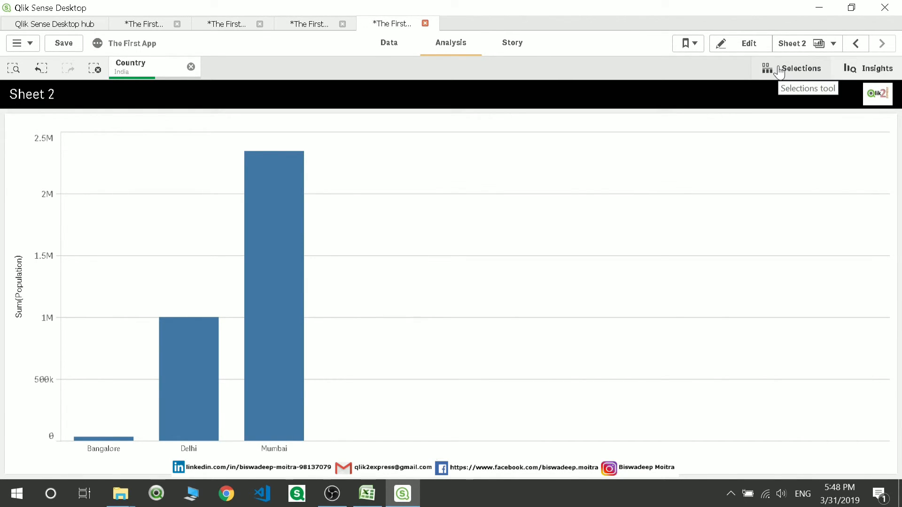